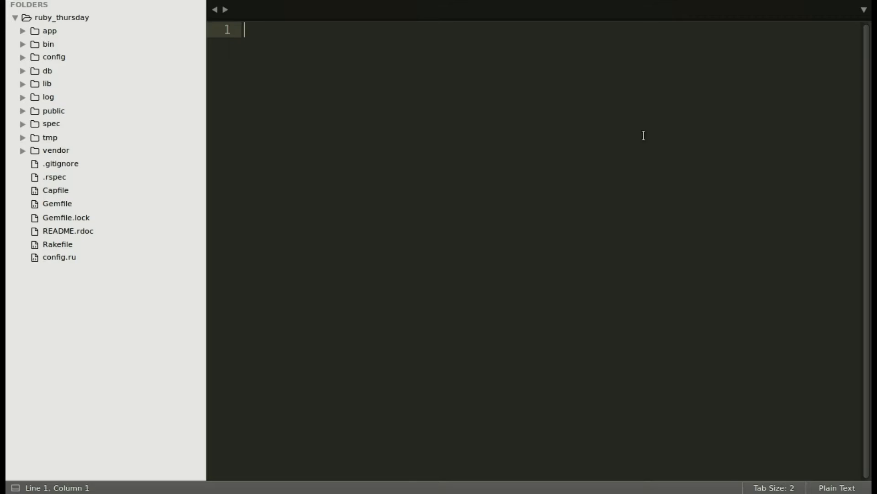
mouse_move(53, 40)
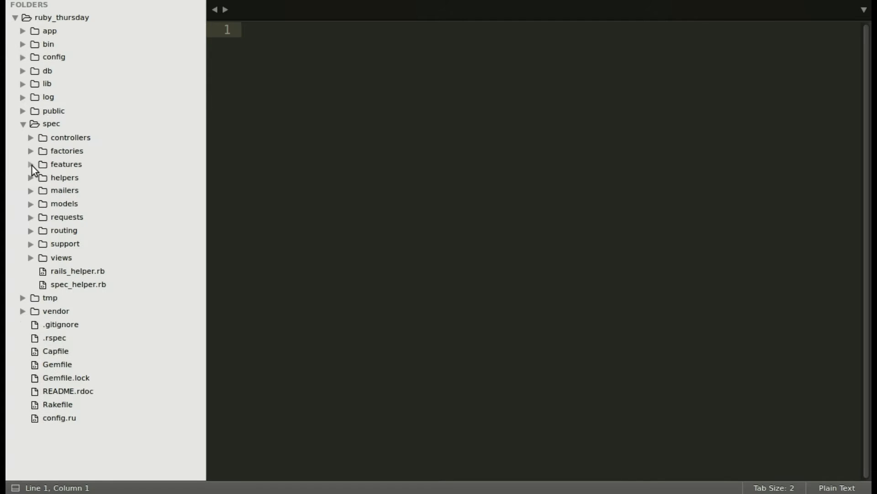
- Open create_crew_member_evaluation_spec.rb from spec/features and move to the star_date line
click(32, 164)
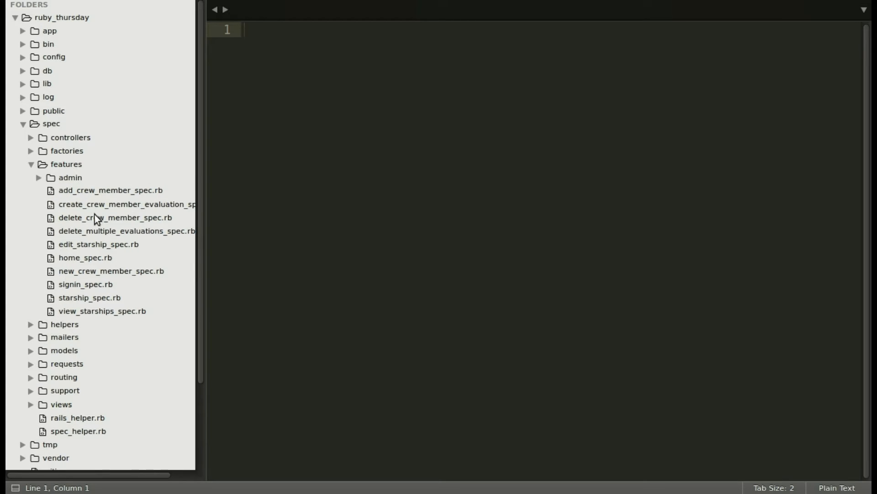
mouse_move(108, 213)
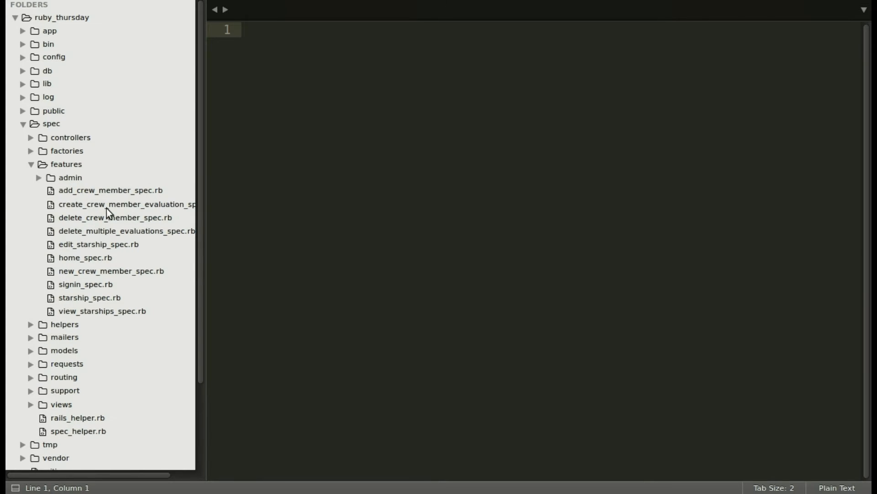
click(126, 204)
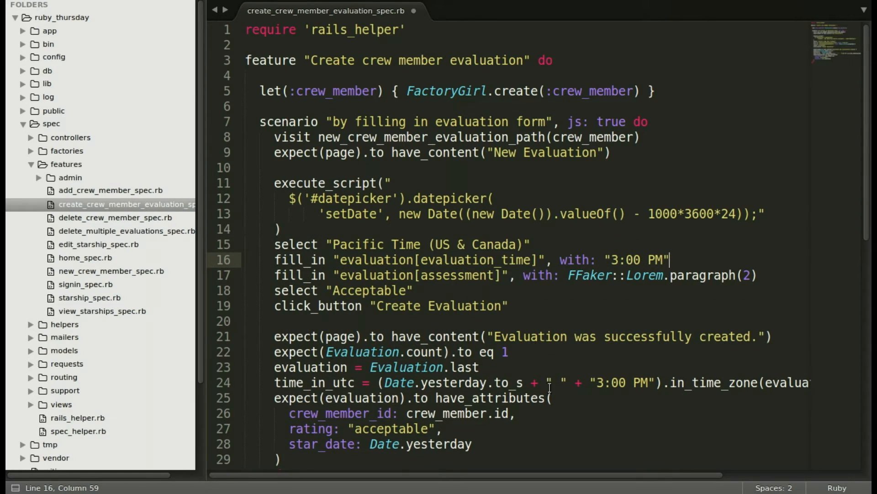
click(474, 444)
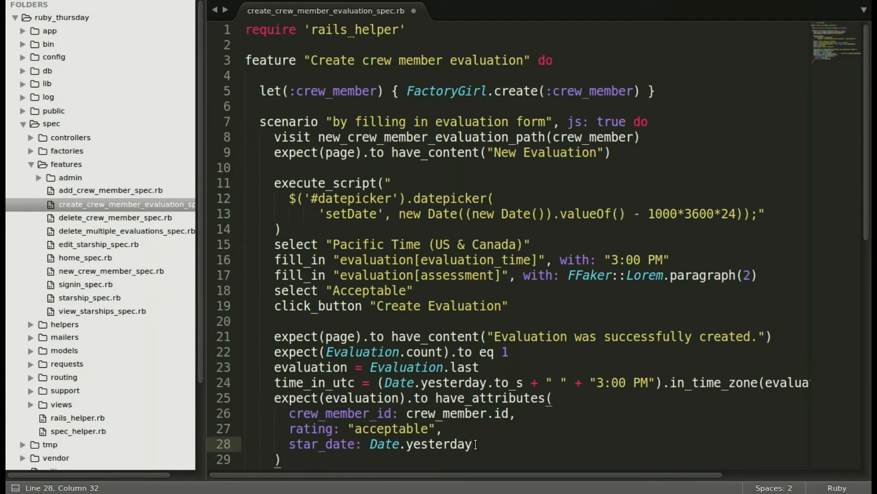
scroll(down, 3)
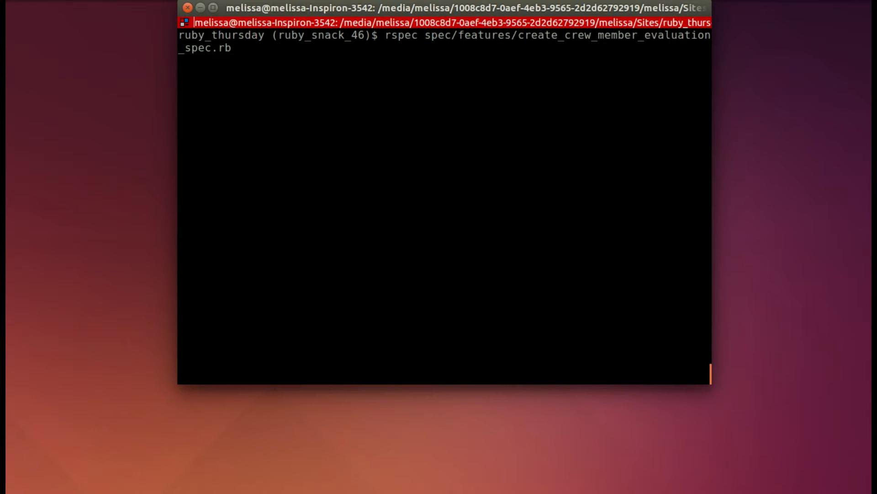
- Run the evaluation feature spec, which fails finding "Pacific Time (US & Canada)"
key(Return)
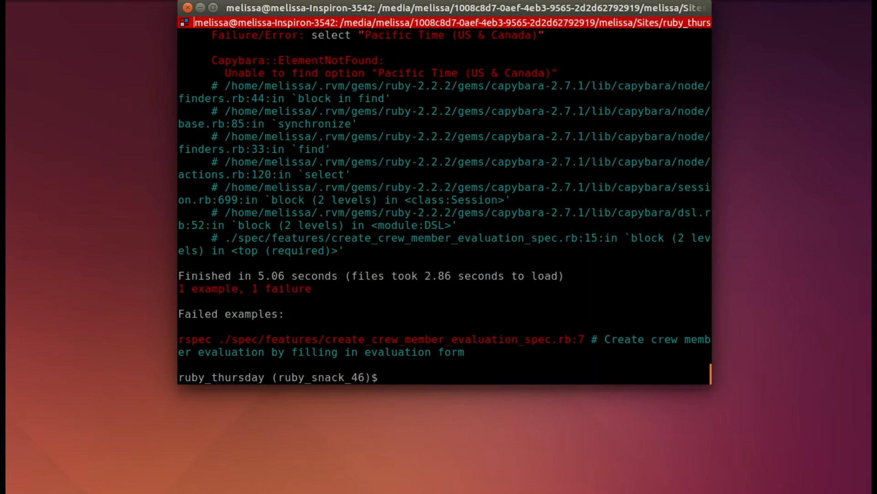
mouse_move(308, 66)
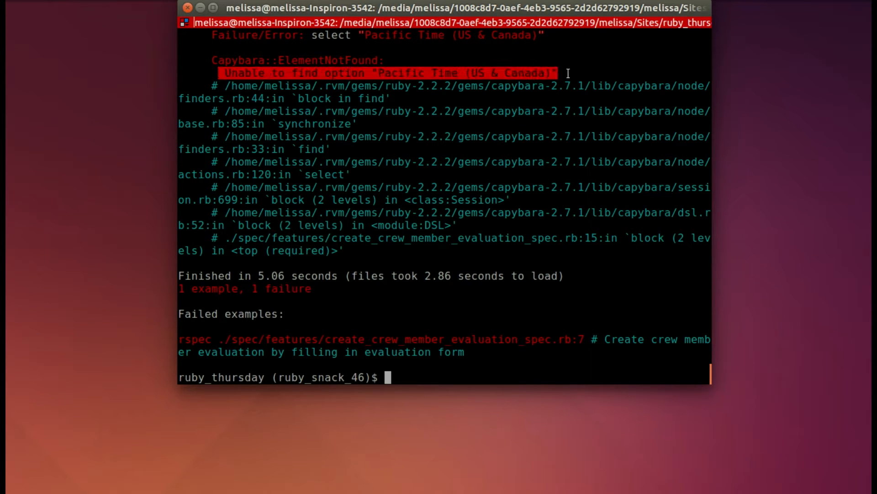
mouse_move(492, 178)
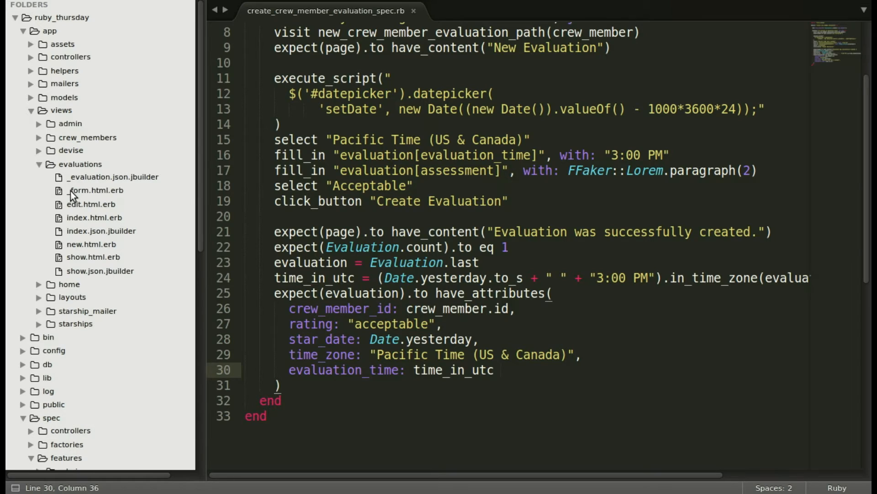
- Open the evaluations _form.html.erb view from the sidebar
click(95, 190)
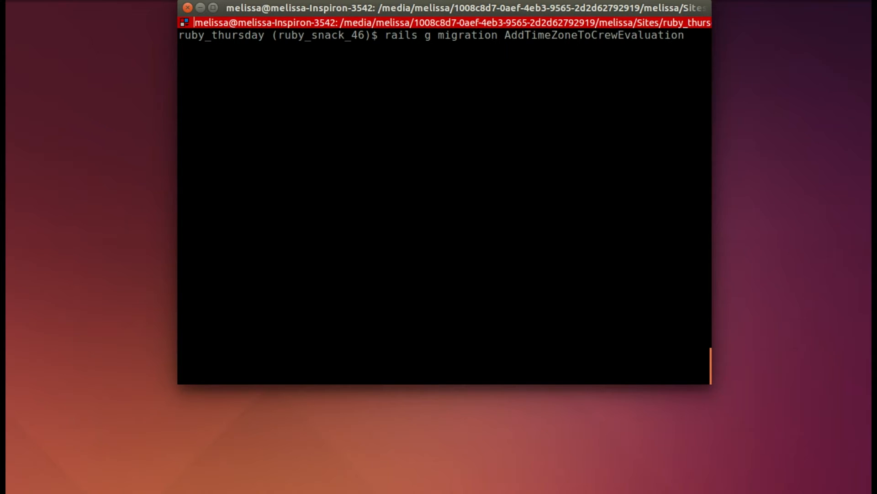
- Generate the AddTimeZoneToCrewEvaluation migration
key(Return)
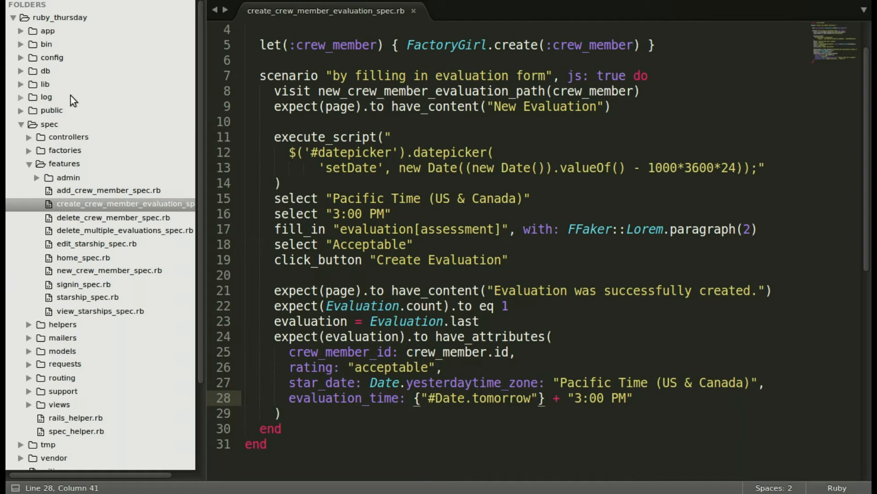
- Return to the spec's have_attributes block with time_zone and evaluation_time expectations
click(45, 70)
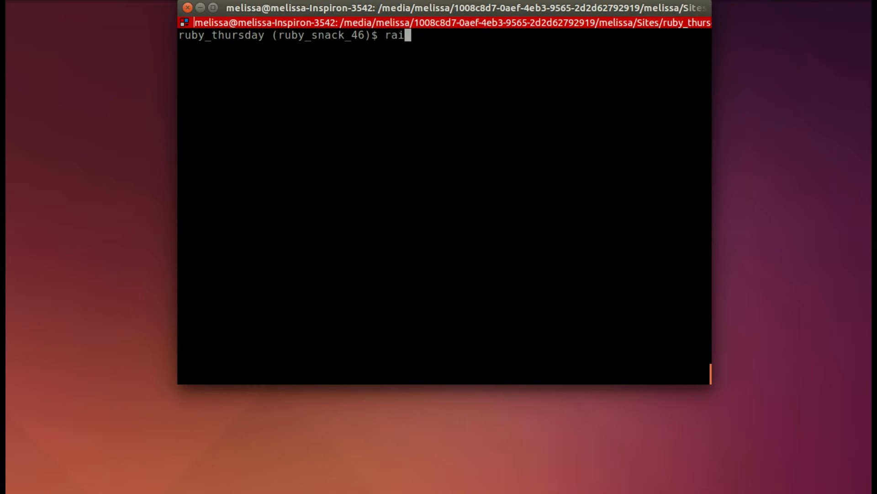
- Run rails db:migrate to add the time_zone and evaluation_time columns
text(ls db:migrate)
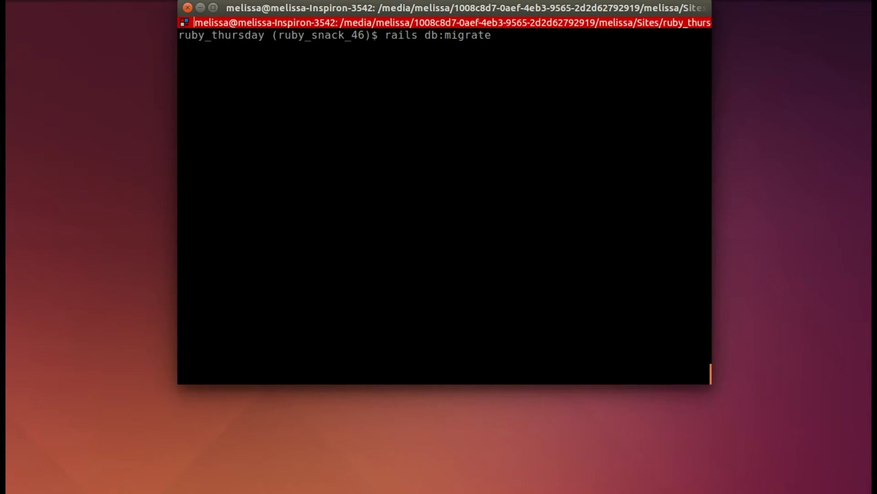
key(Return)
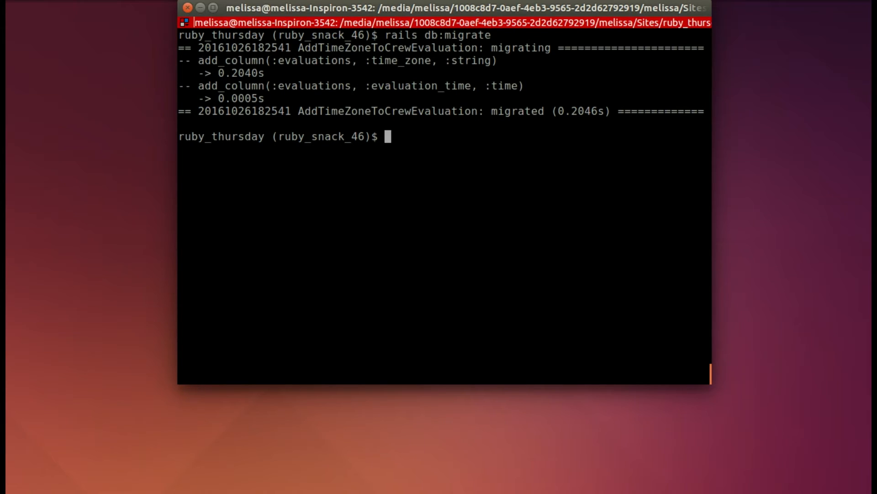
- Run the migration again with RAILS_ENV=test for the test database
text(RAI)
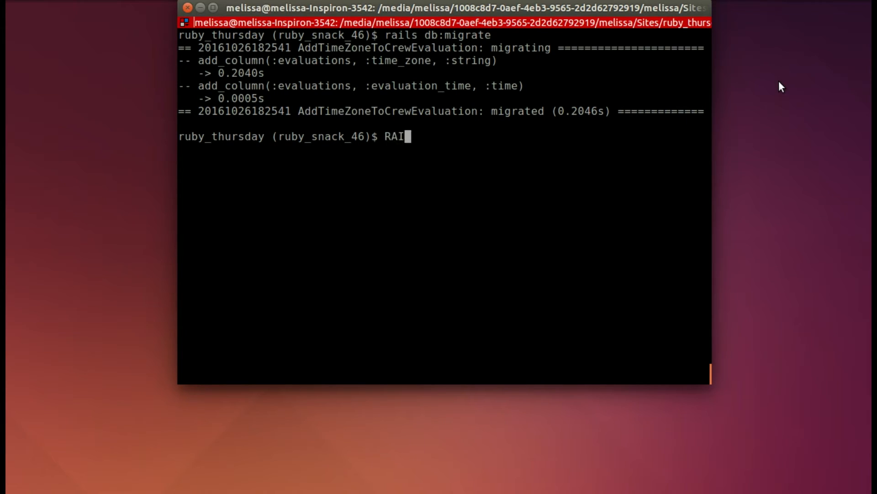
text(LS_)
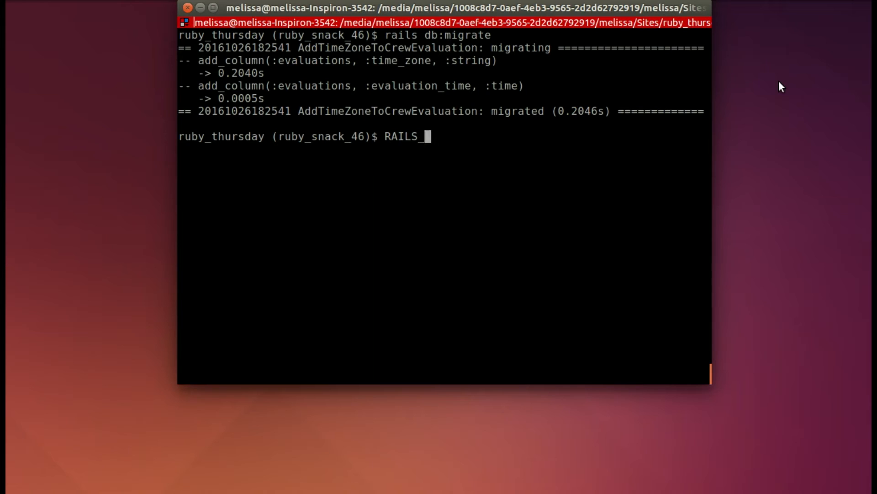
text(ENV)
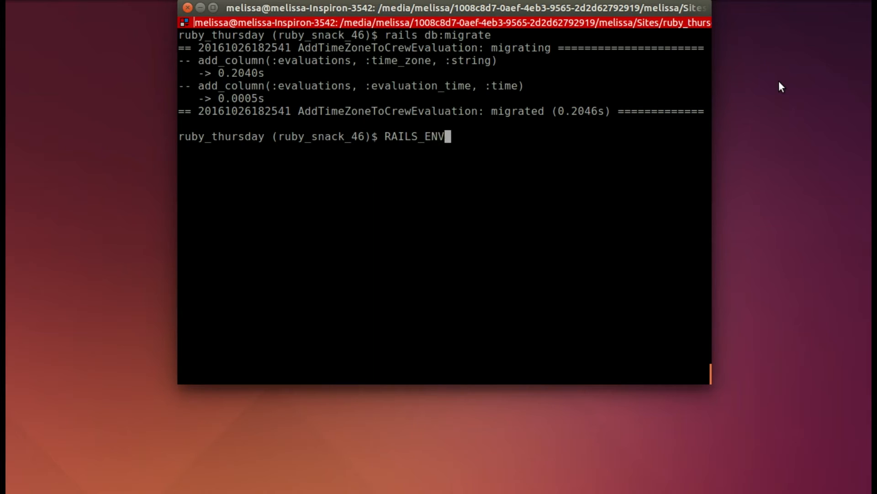
text(=)
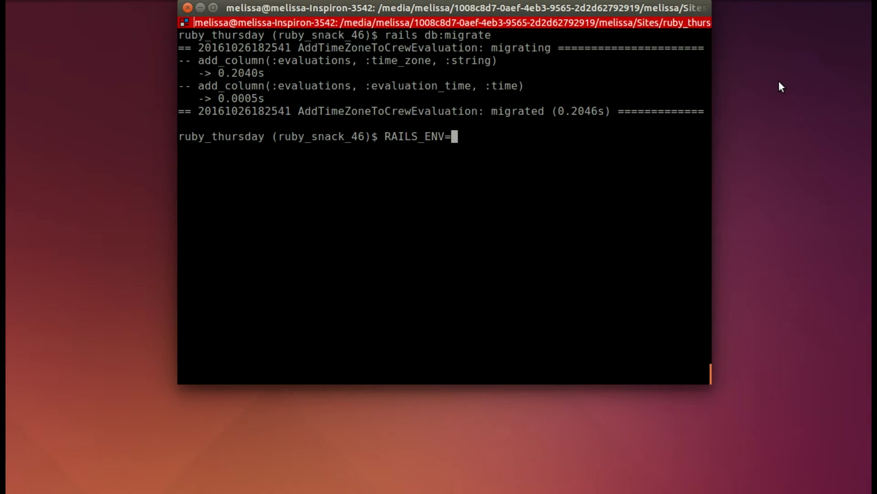
text(test)
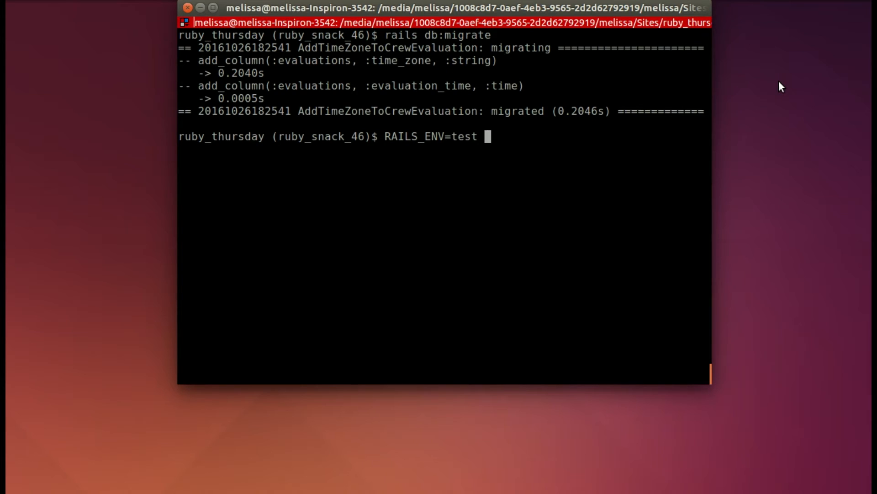
text(rails db:migrate)
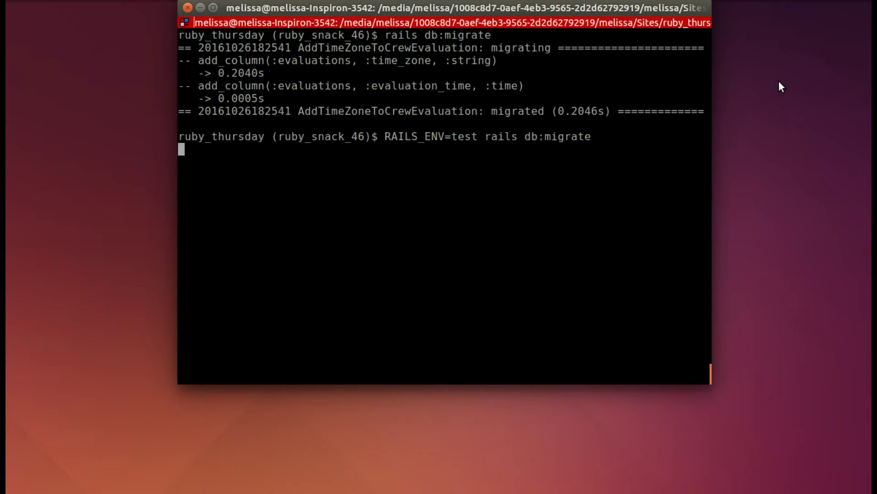
key(Return)
text(rspec spec/features/create_crew_member_evaluation_spec.rb)
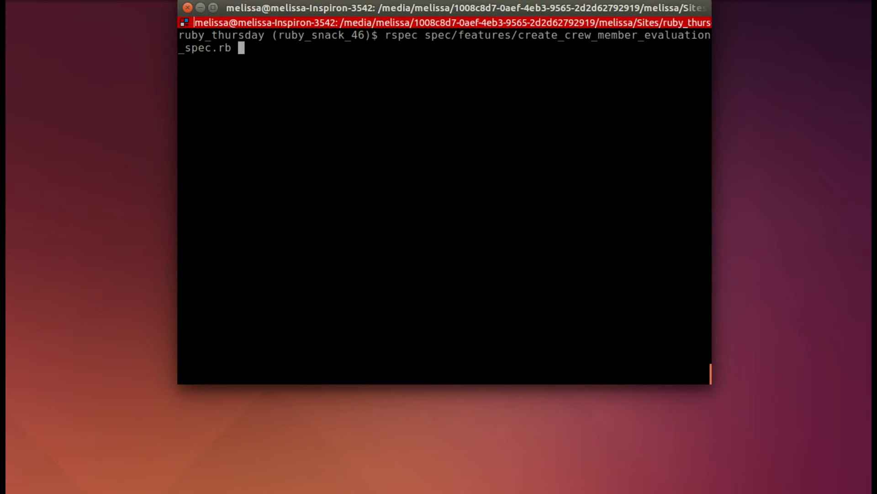
- Rerun the evaluation feature spec, which fails with nil time_zone and evaluation_time
key(Return)
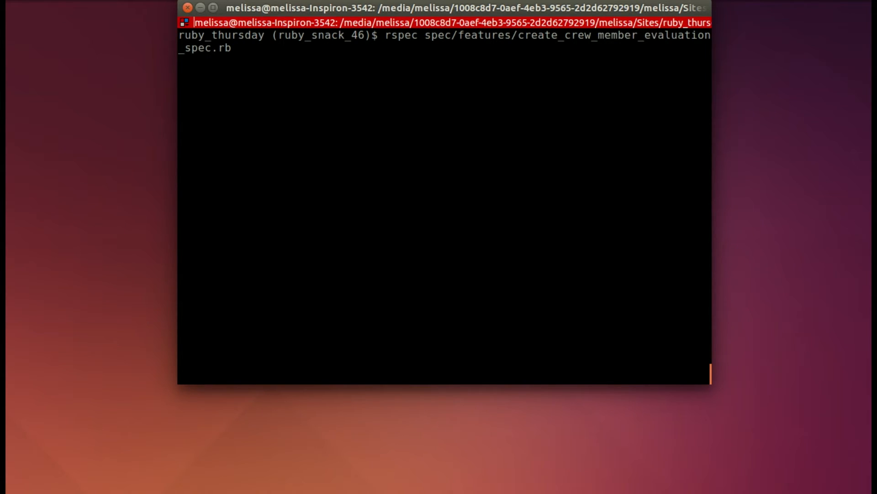
key(Return)
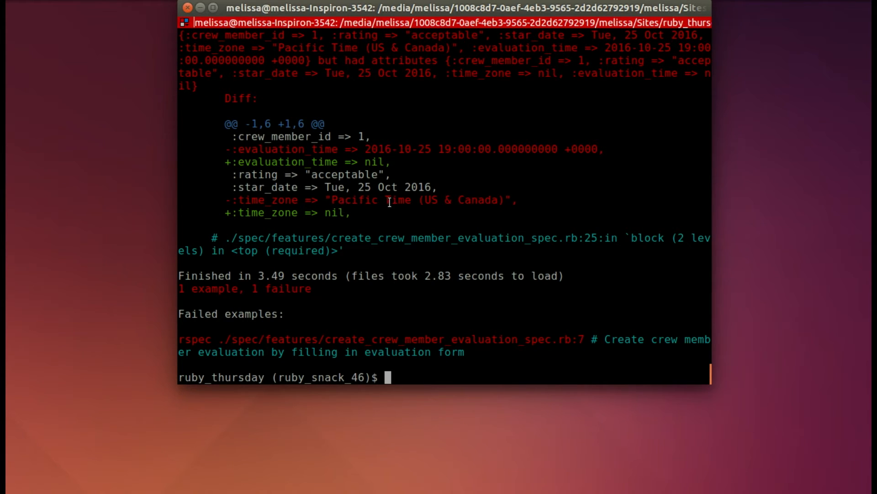
mouse_move(527, 198)
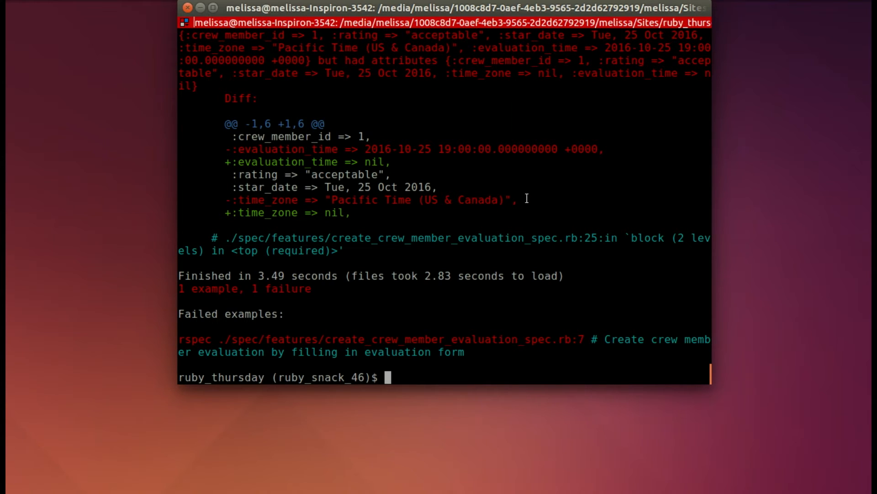
mouse_move(567, 193)
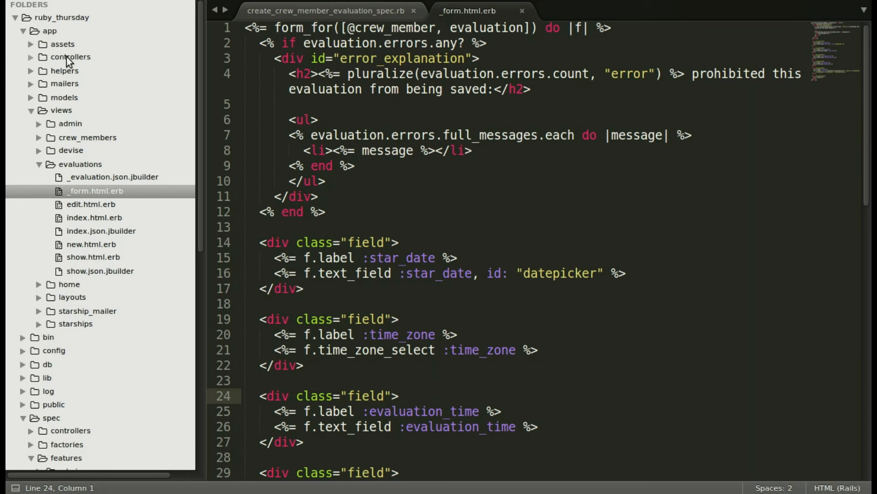
click(105, 123)
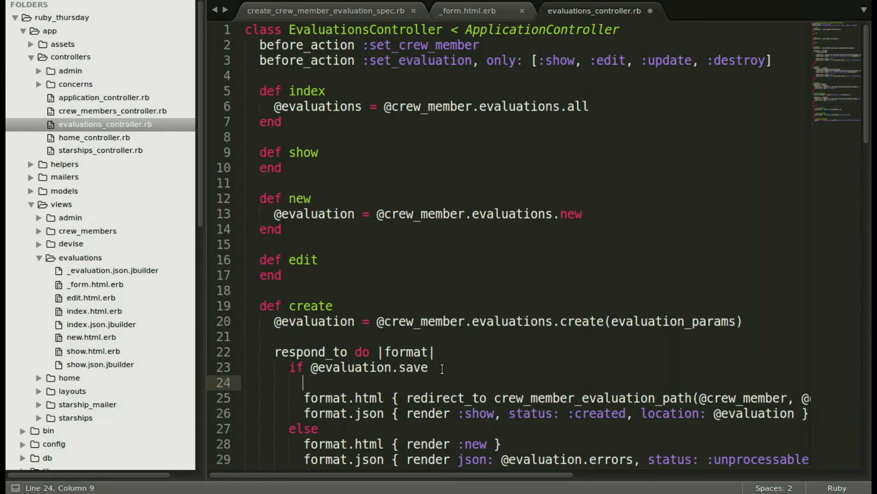
text(add_date_to_time_and_convert_to_utc)
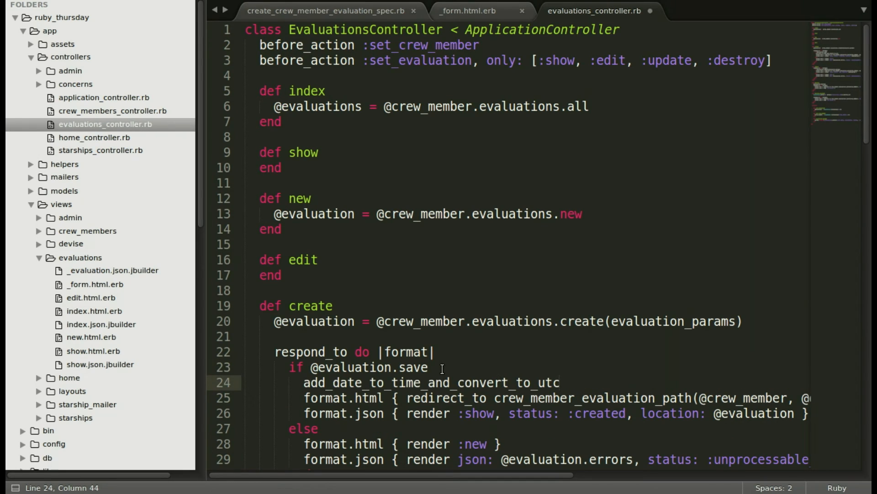
- Fix the indentation of evaluation_params' closing end near line 78
scroll(down, 3)
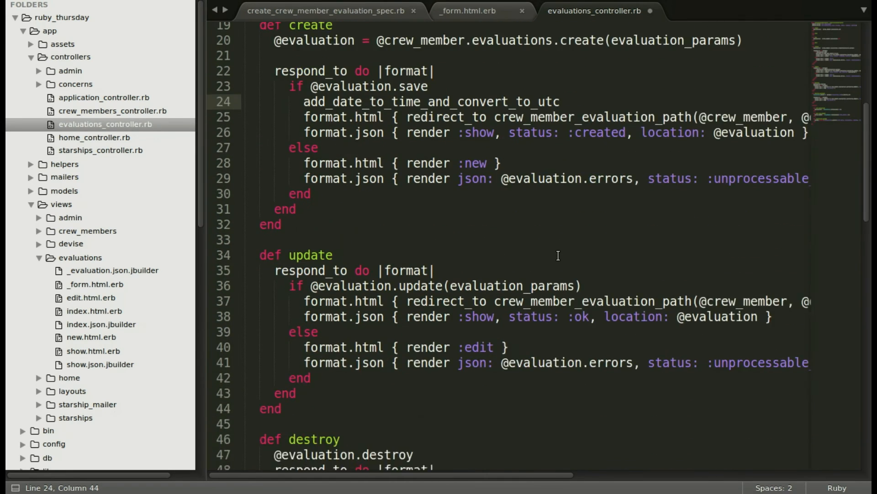
scroll(down, 3)
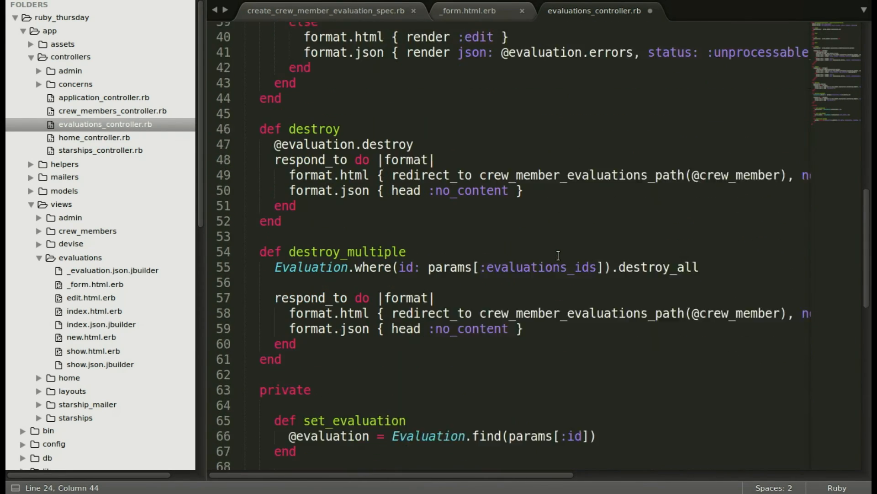
scroll(down, 3)
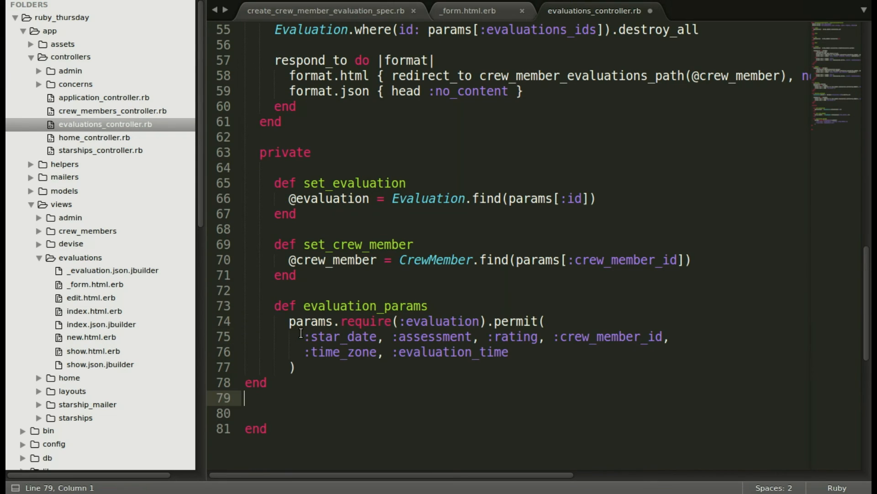
click(245, 383)
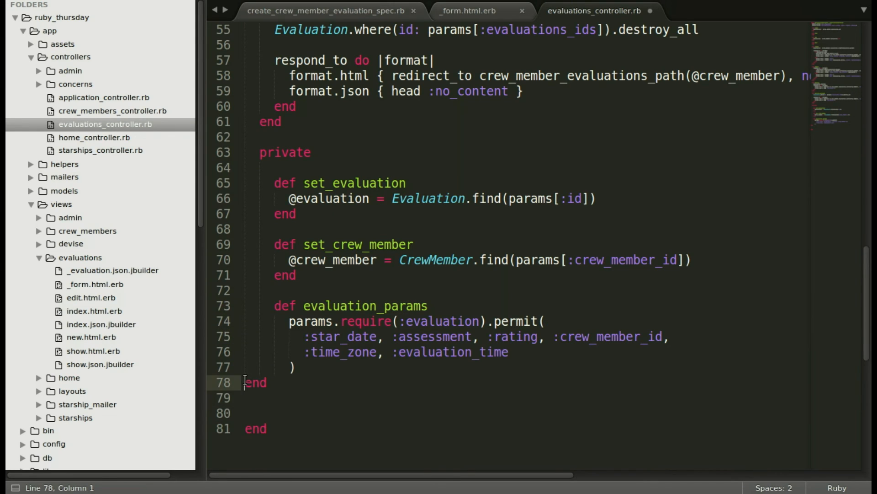
click(274, 382)
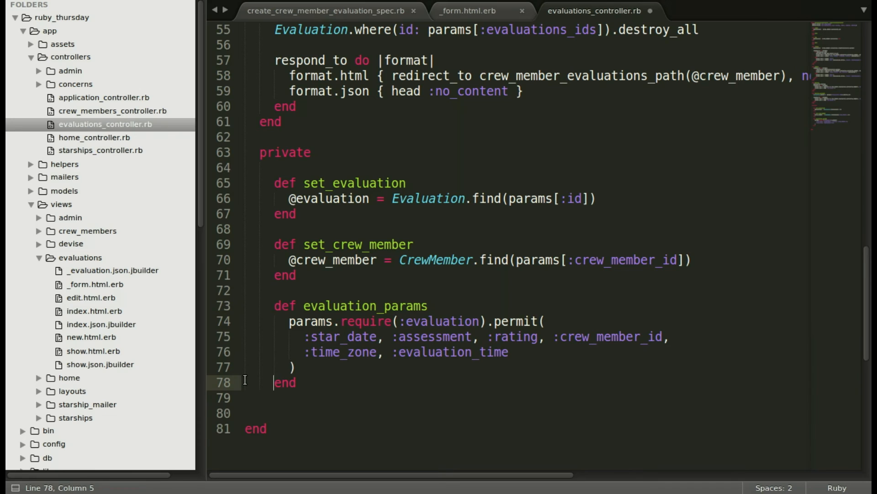
click(308, 397)
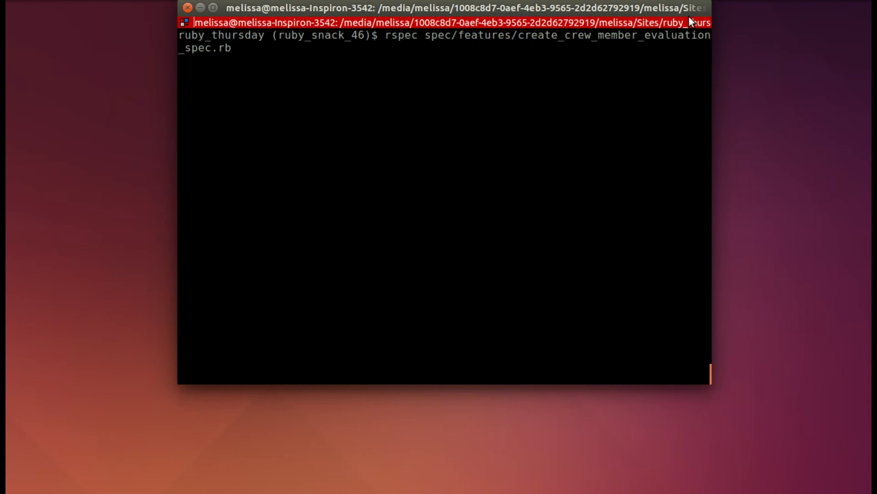
- Rerun the evaluation feature spec after the controller change
key(Return)
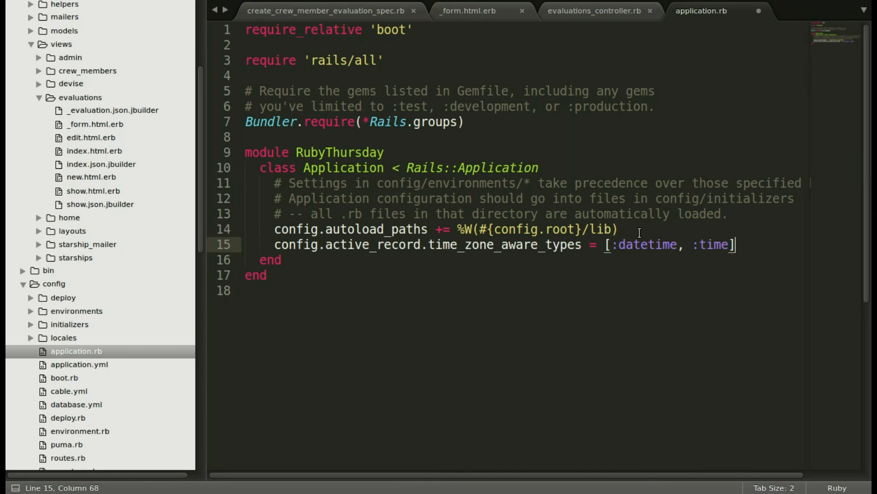
- Save application.rb with time_zone_aware_types set to [:datetime, :time]
key(ctrl+s)
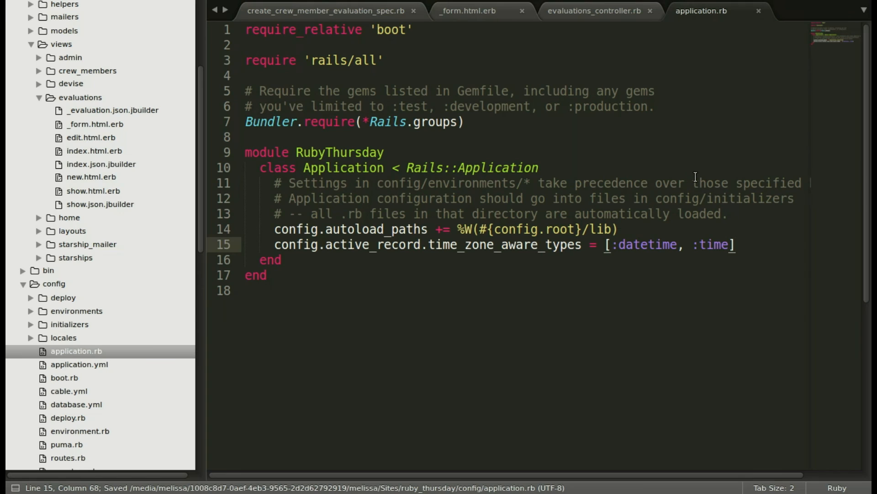